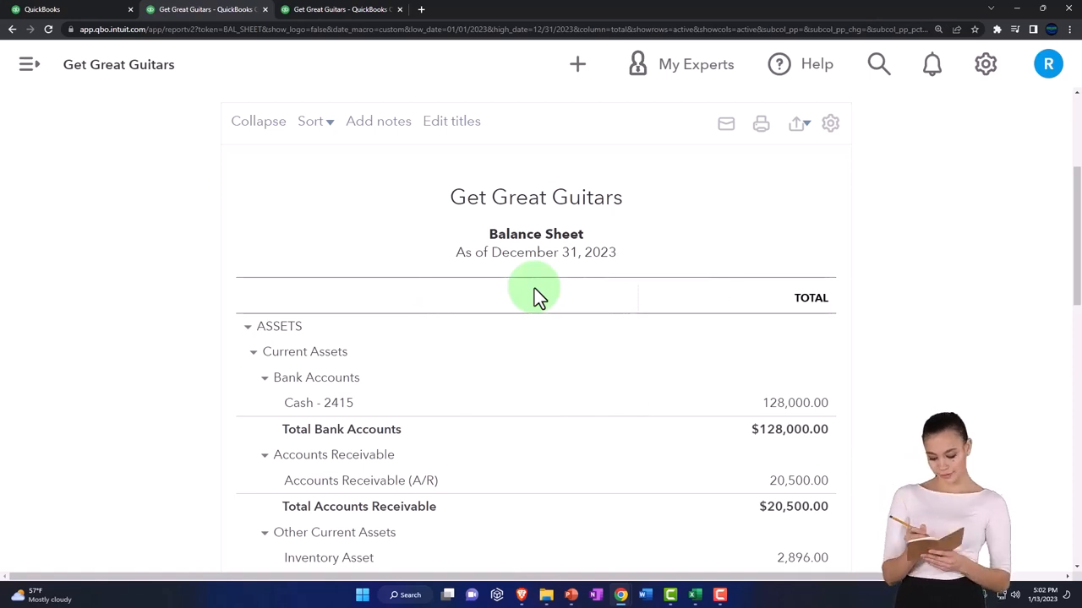
{"action": "scroll", "scroll_direction": "down", "scroll_amount": 3}
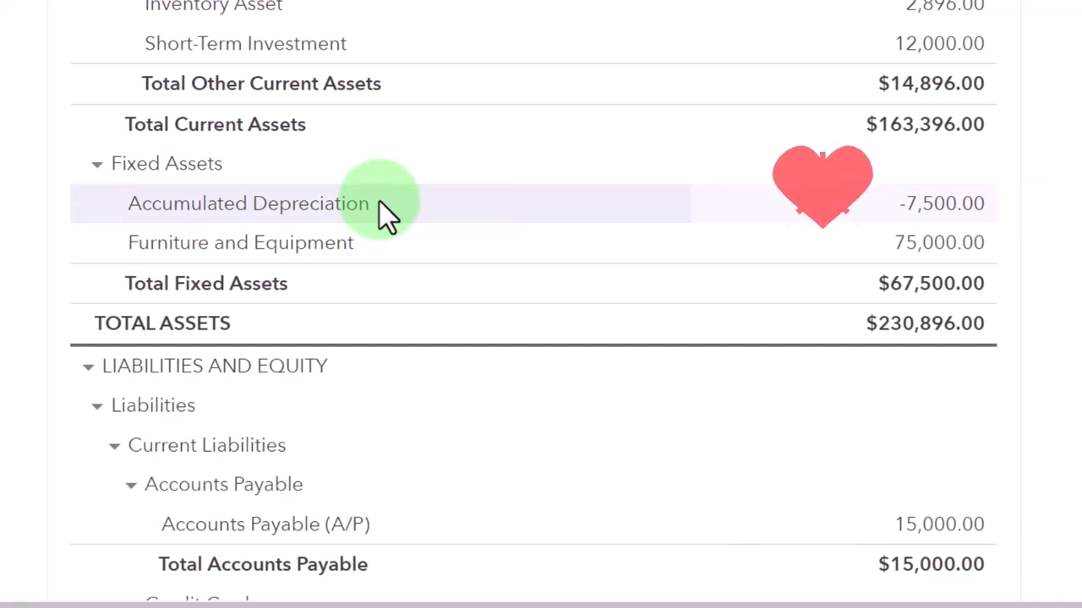